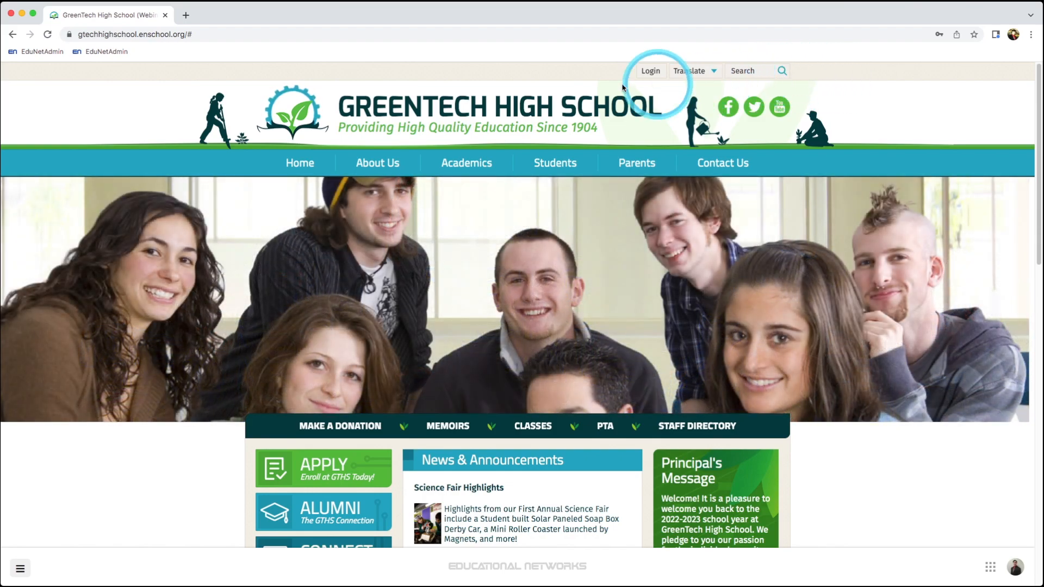
- Bring up the site administration menu with its Website Admin options
left_click(377, 162)
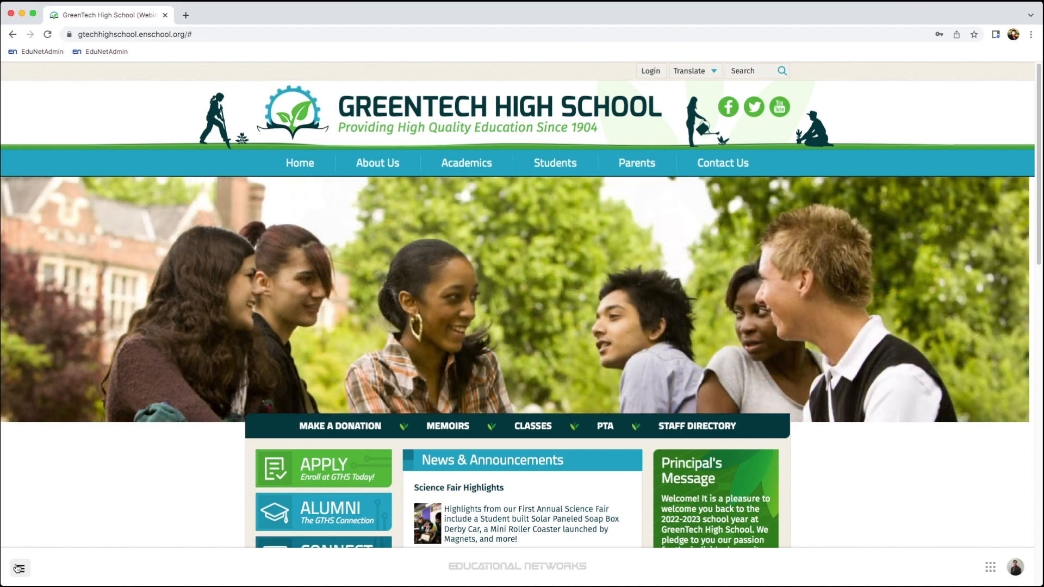
left_click(20, 568)
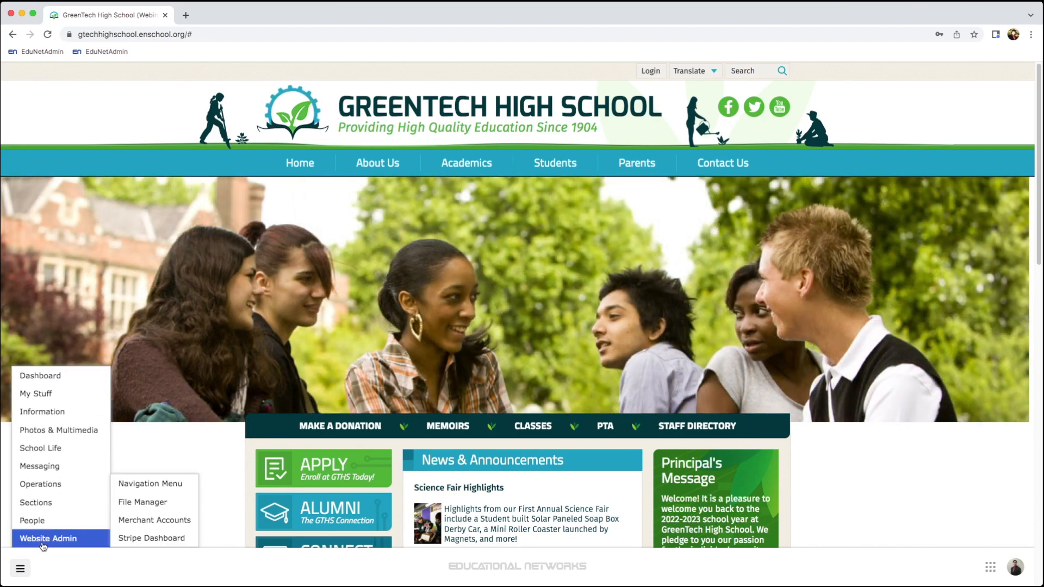
mouse_move(151, 538)
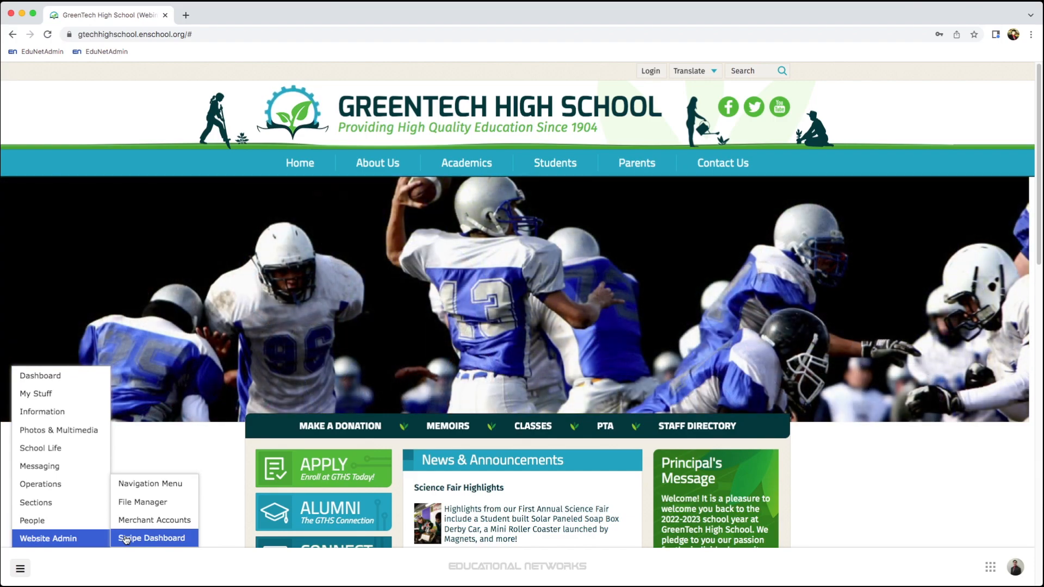
mouse_move(153, 520)
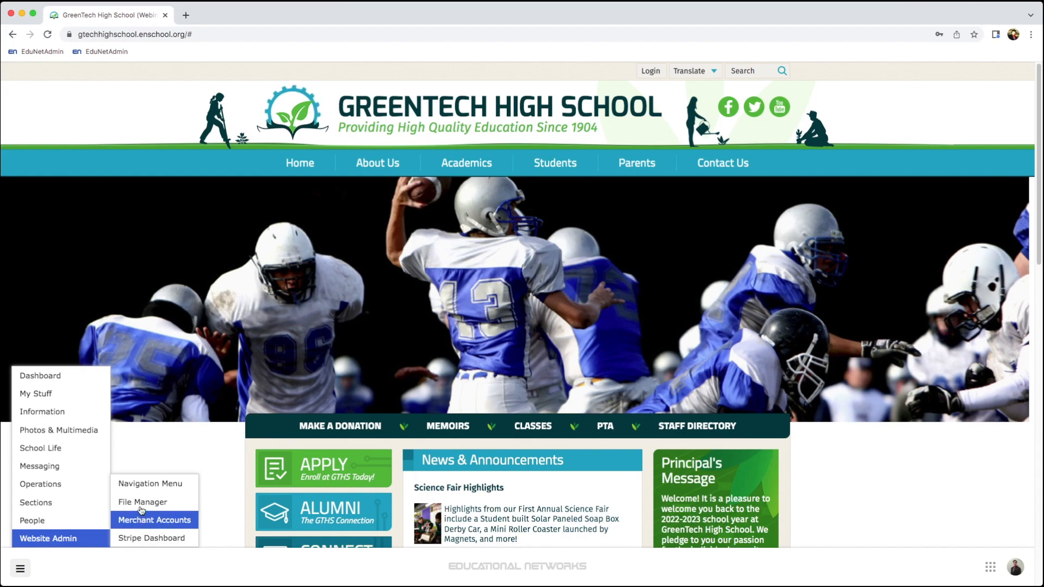
- Upload Classroom_Rules_and_Expectations_GTECH.pdf into the pdf folder via File Manager
left_click(142, 502)
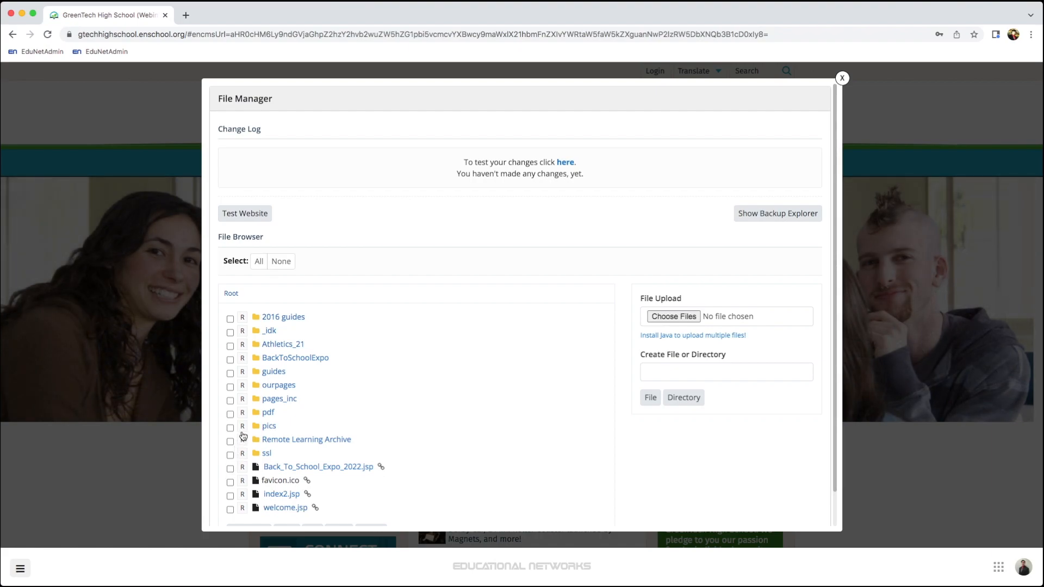
left_click(269, 413)
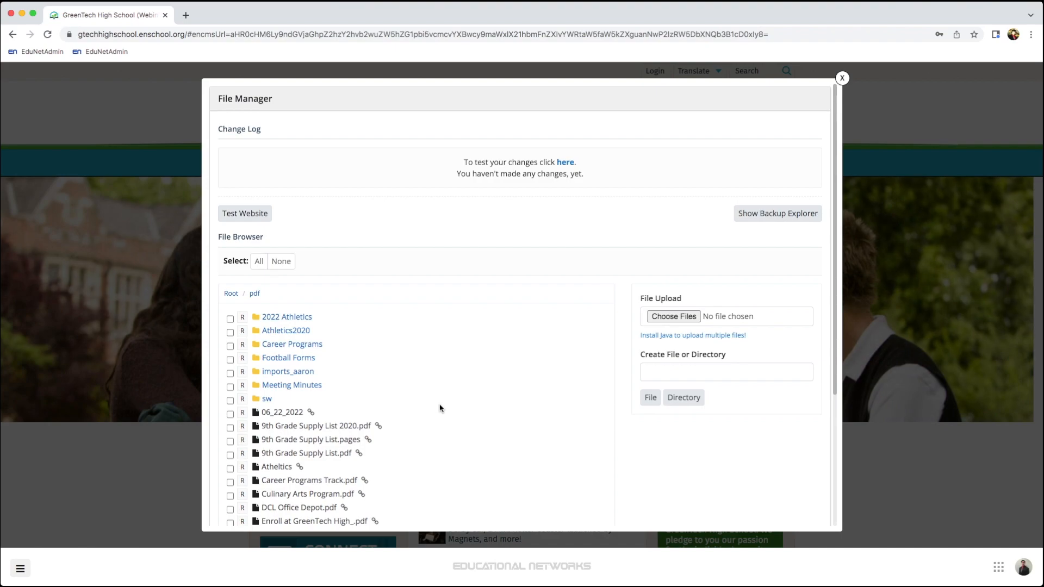
mouse_move(437, 405)
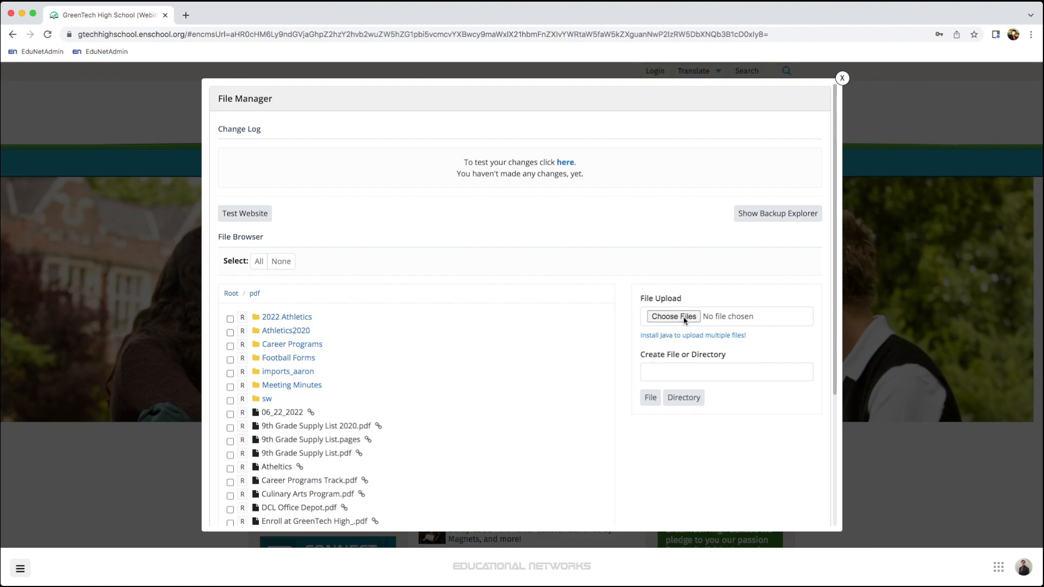
left_click(672, 317)
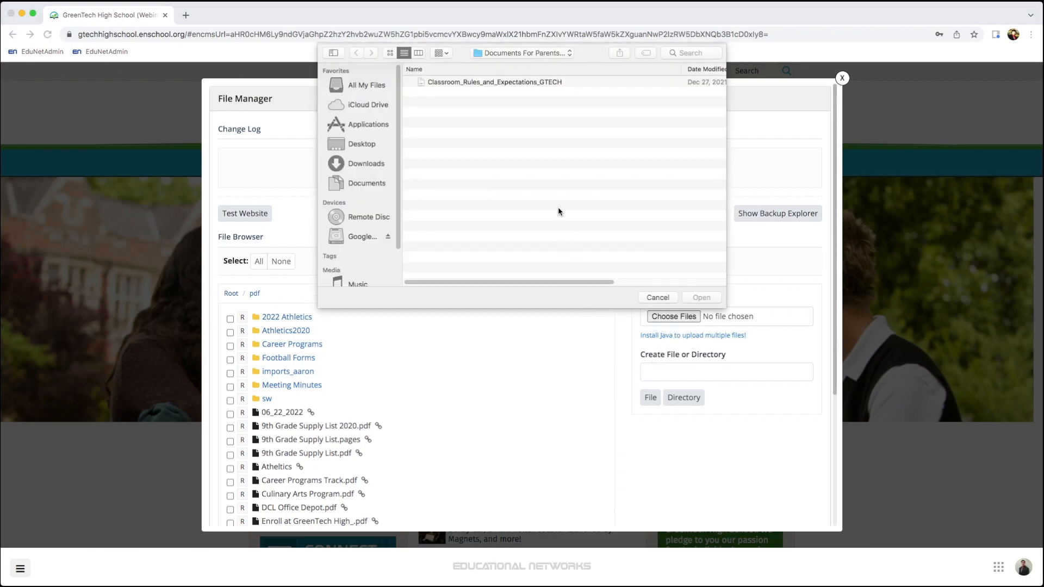
left_click(494, 81)
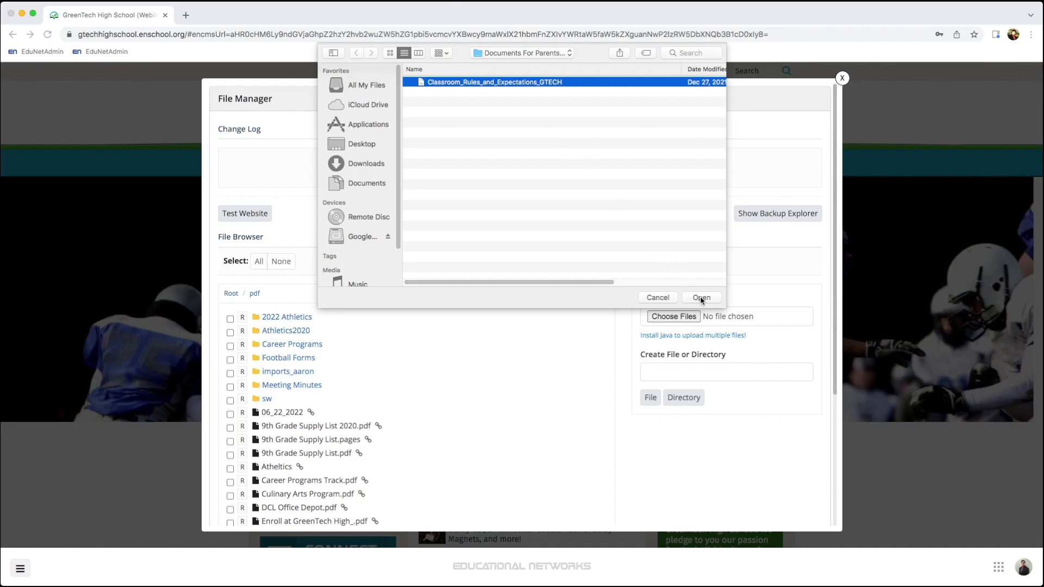
left_click(702, 297)
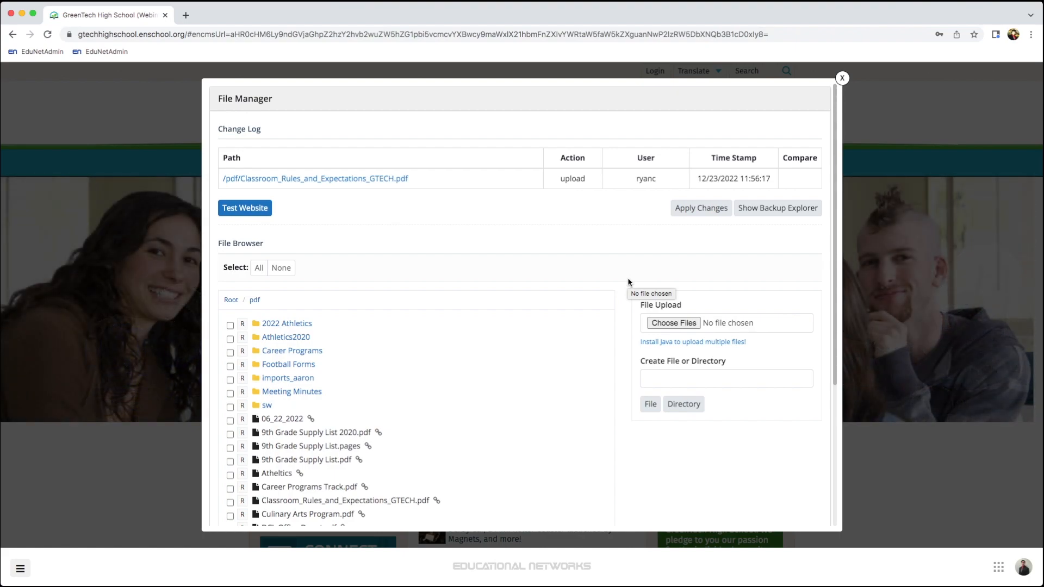
mouse_move(439, 179)
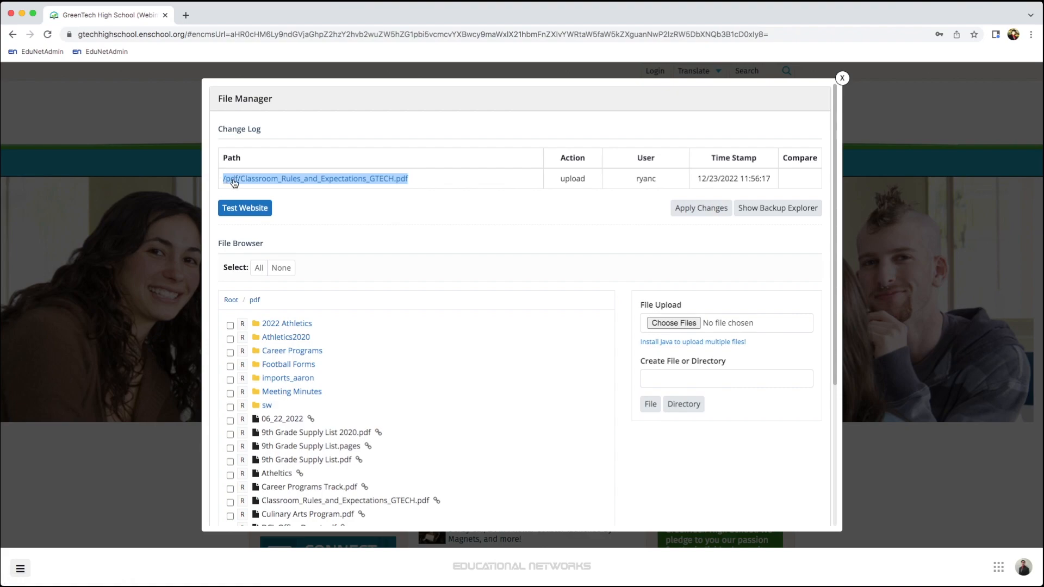
mouse_move(315, 183)
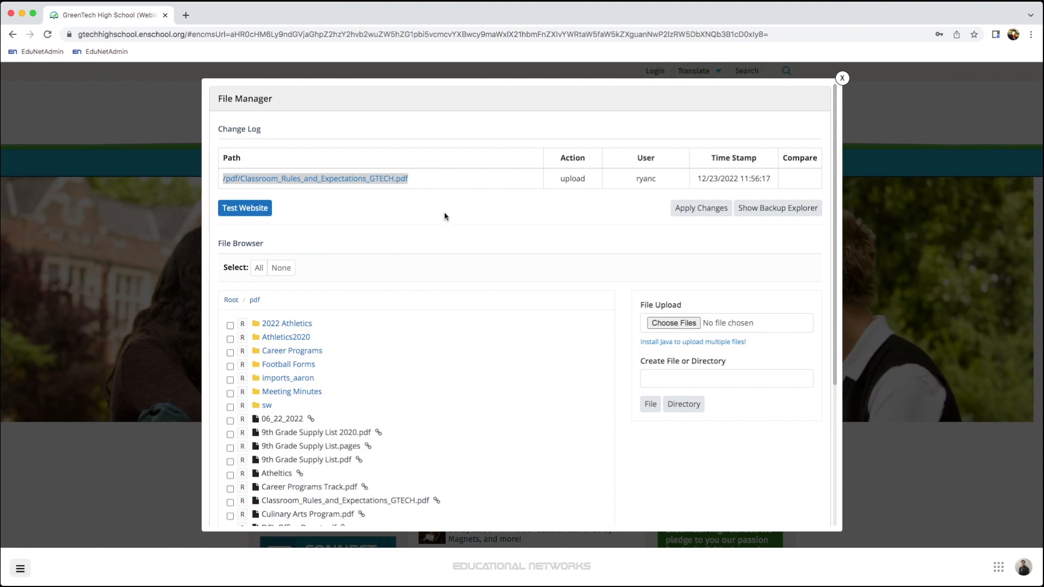
mouse_move(449, 214)
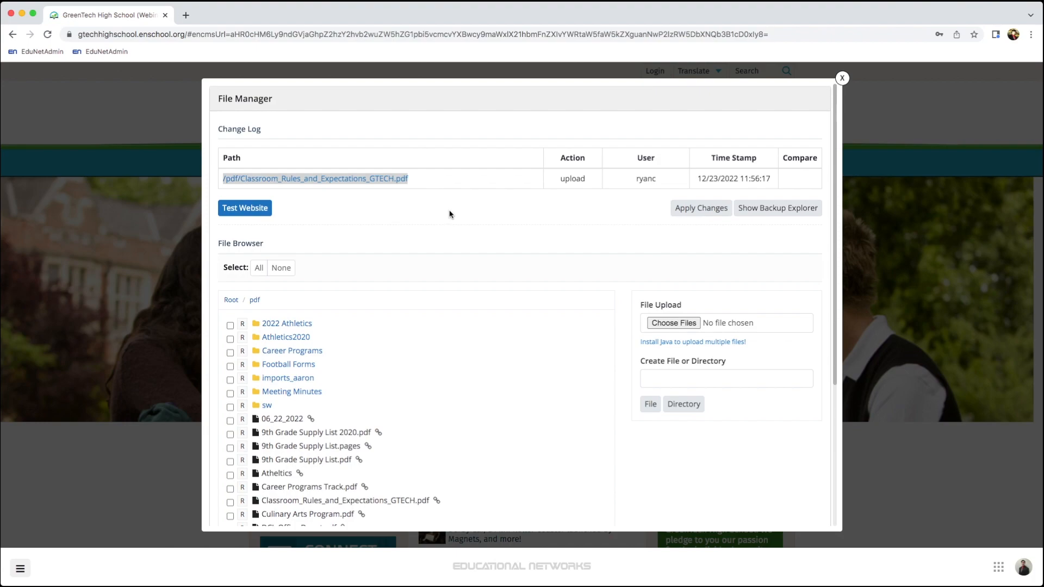
mouse_move(555, 216)
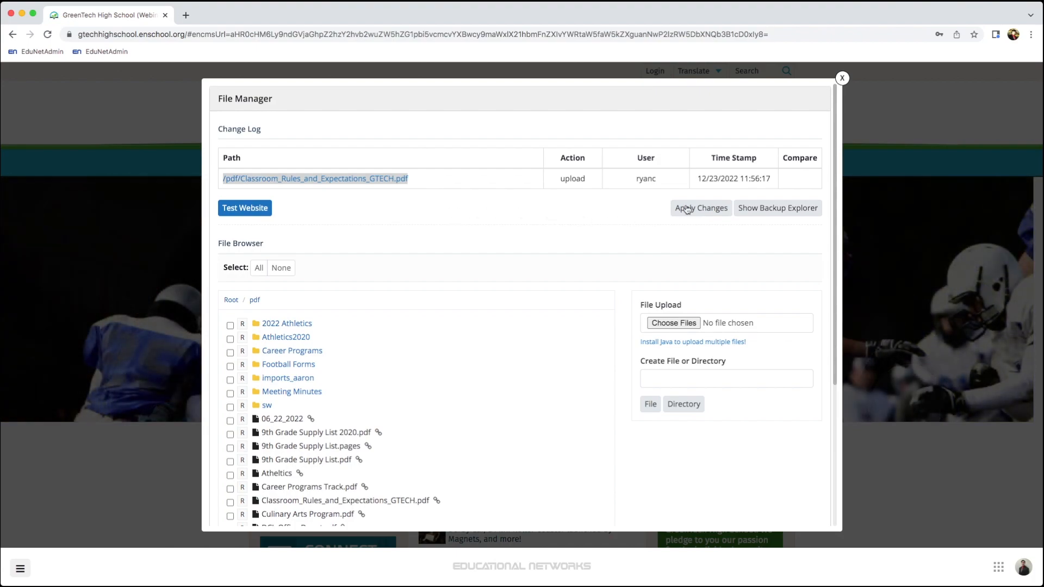
- Apply the pending PDF upload to the live site and confirm
left_click(700, 208)
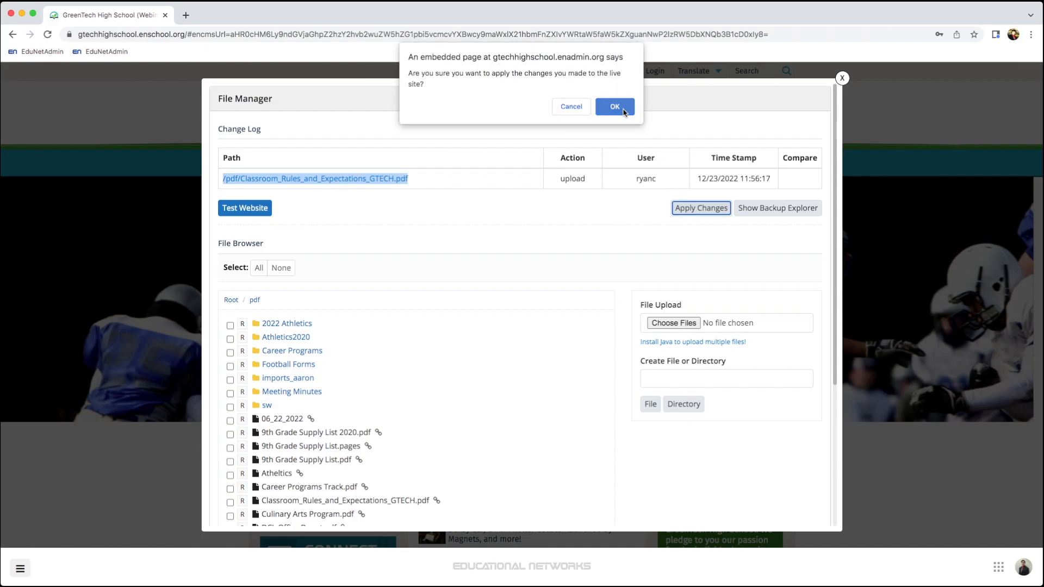
left_click(613, 107)
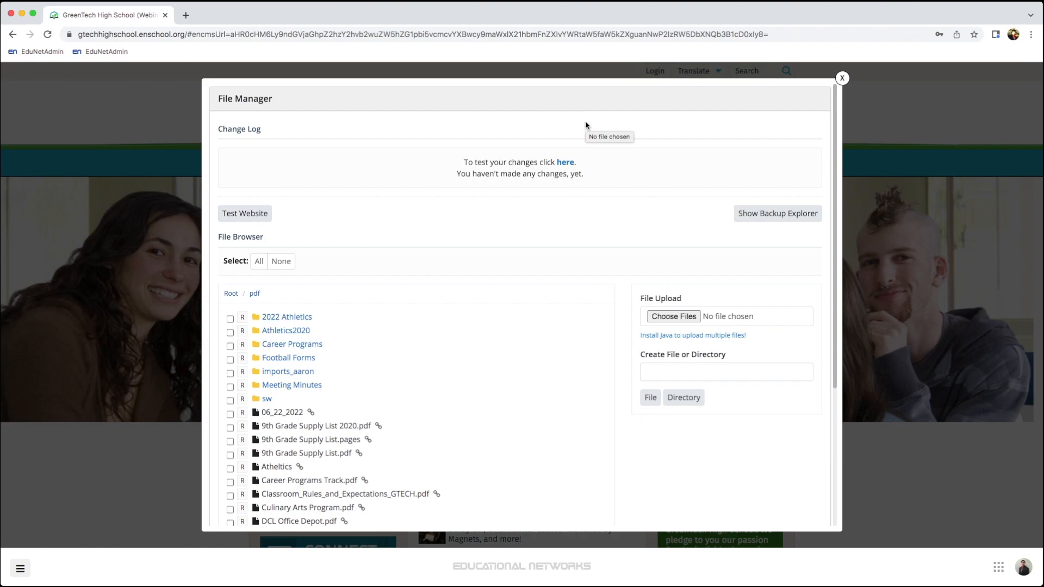
mouse_move(92, 495)
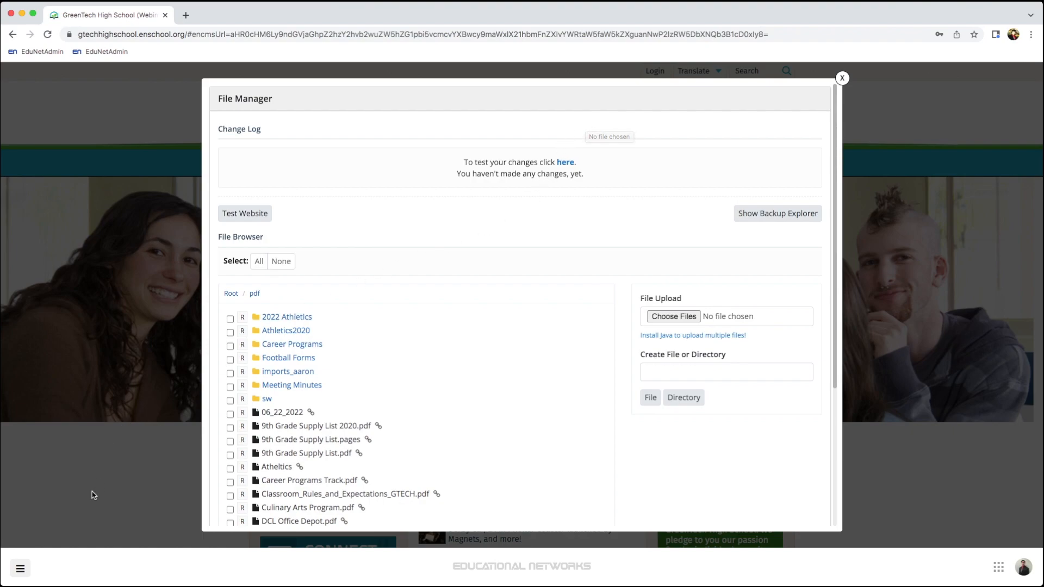
- Reach the Navigation Menu editor and show the Mission Statement link's actions
left_click(20, 567)
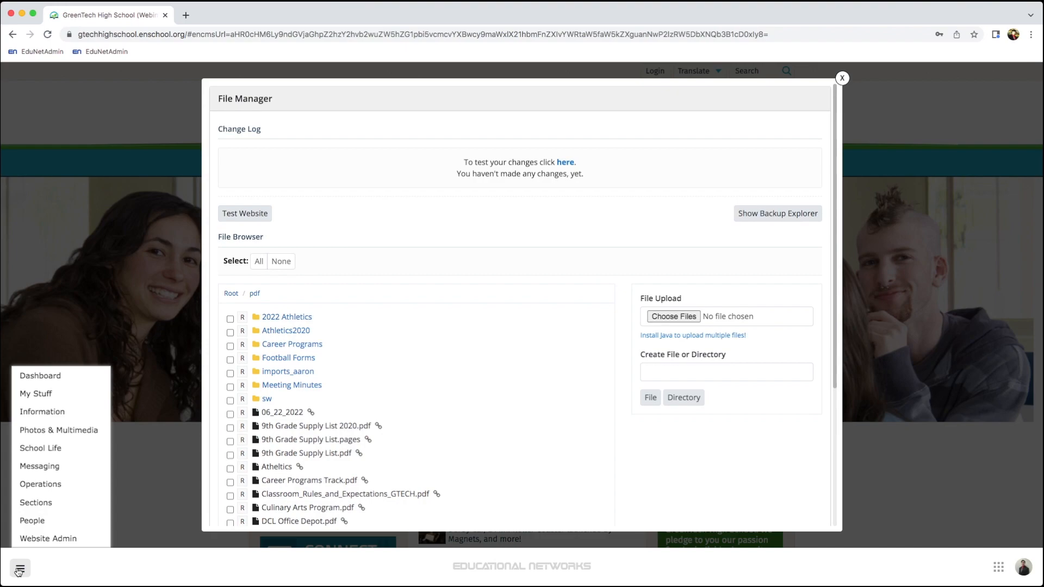
left_click(46, 539)
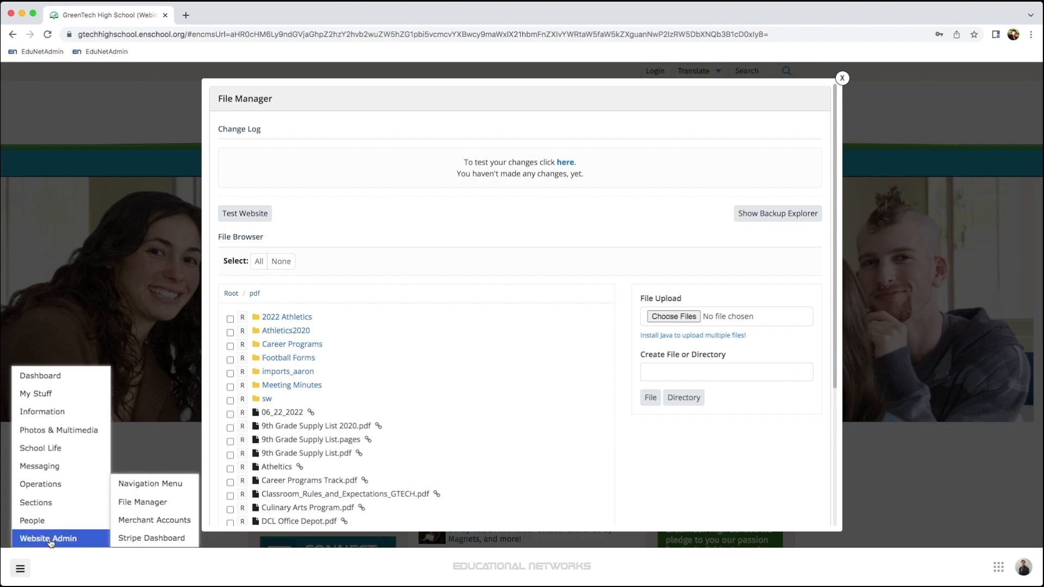
mouse_move(151, 483)
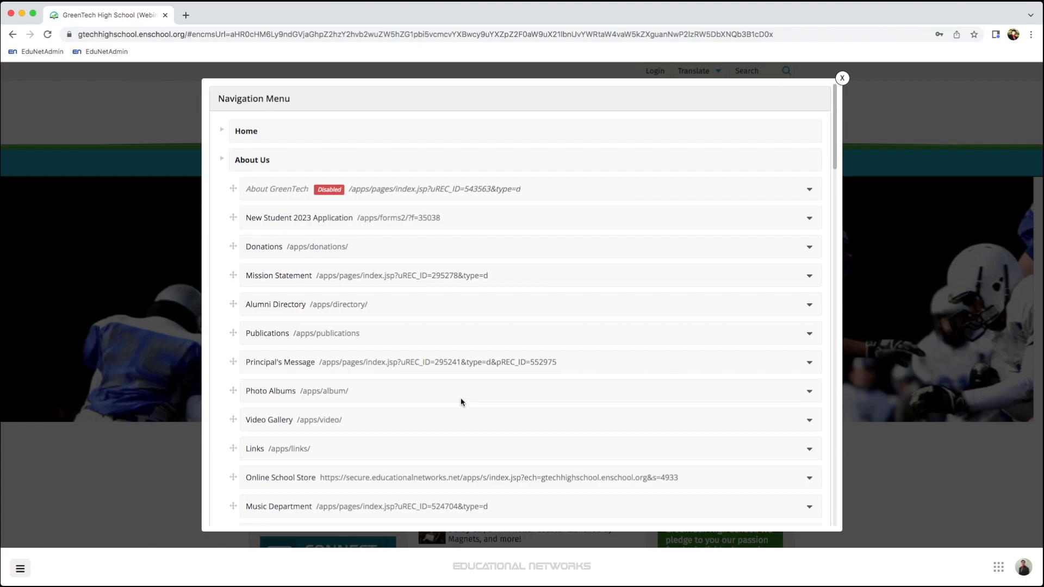
mouse_move(529, 295)
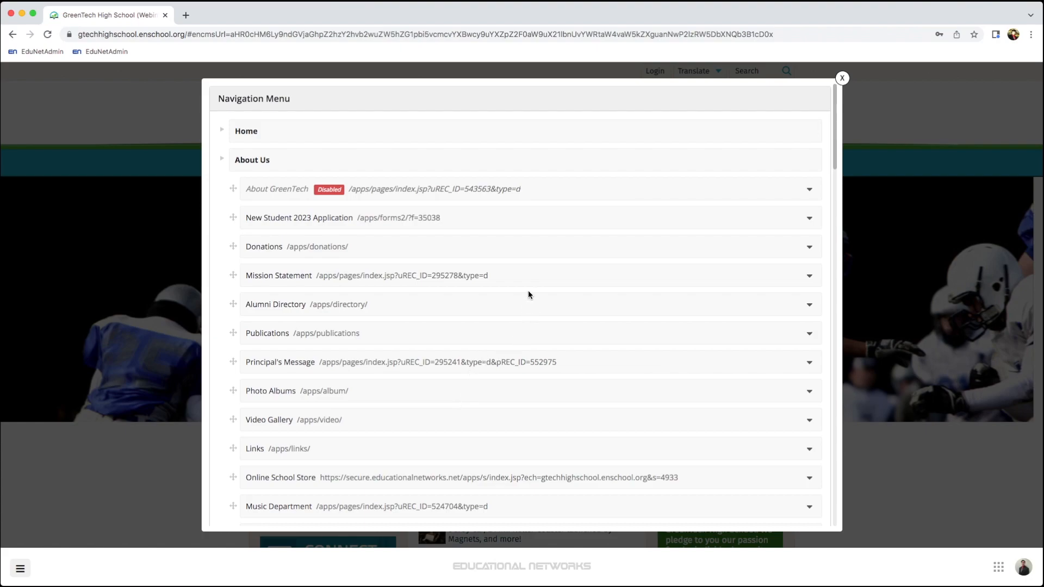
mouse_move(809, 280)
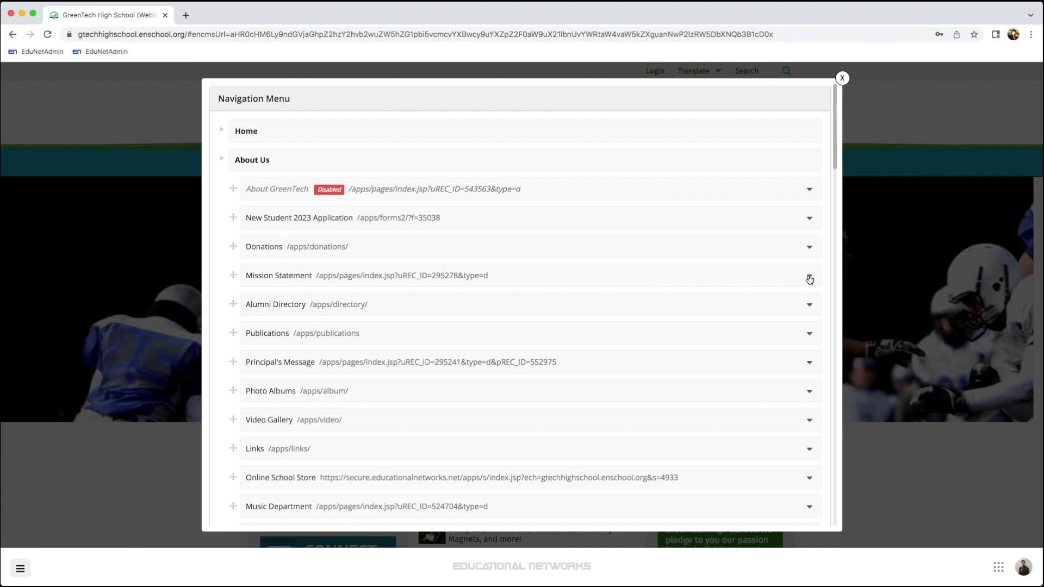
left_click(810, 280)
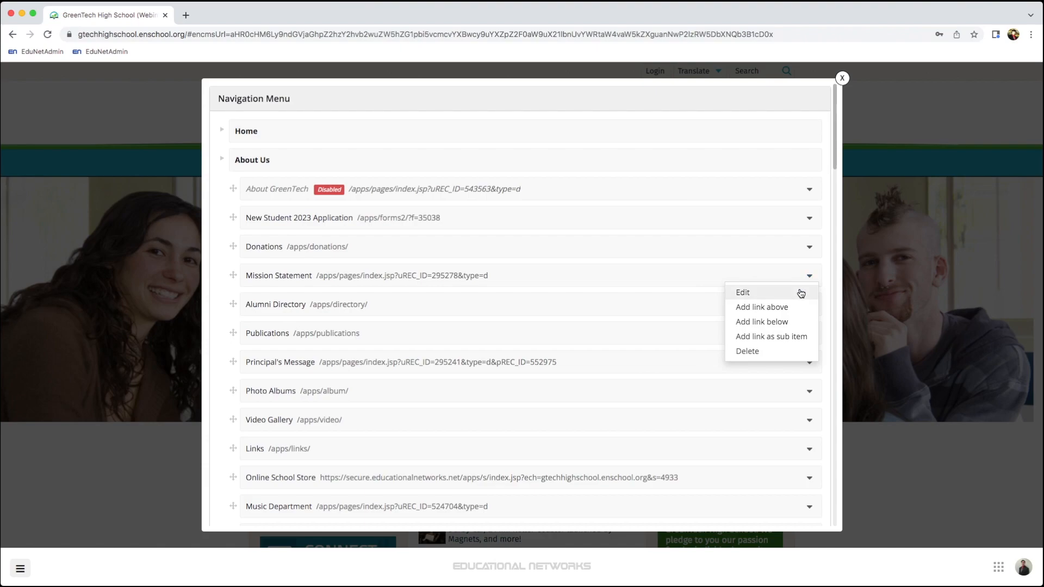
mouse_move(779, 323)
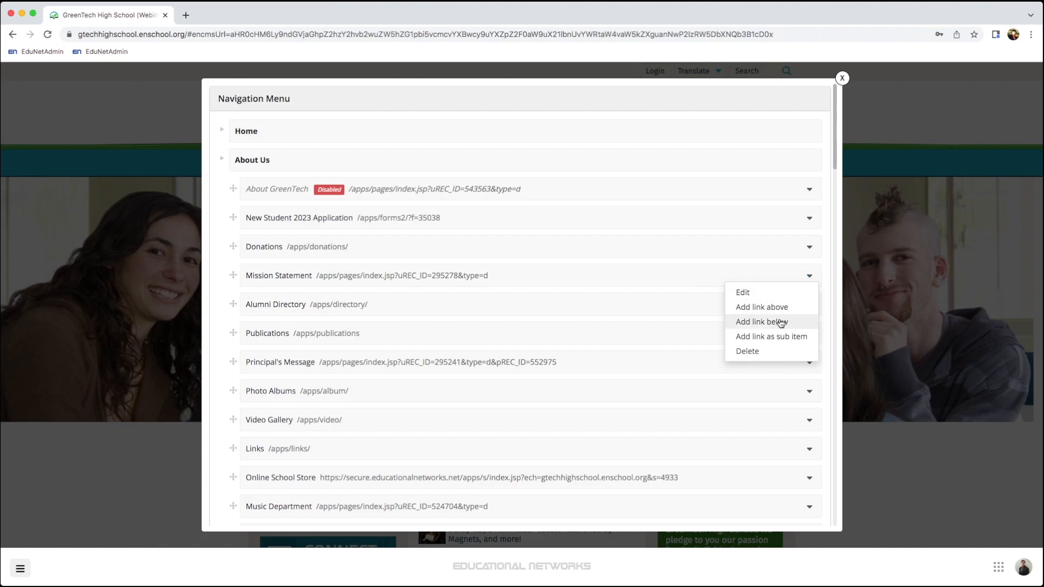
mouse_move(792, 323)
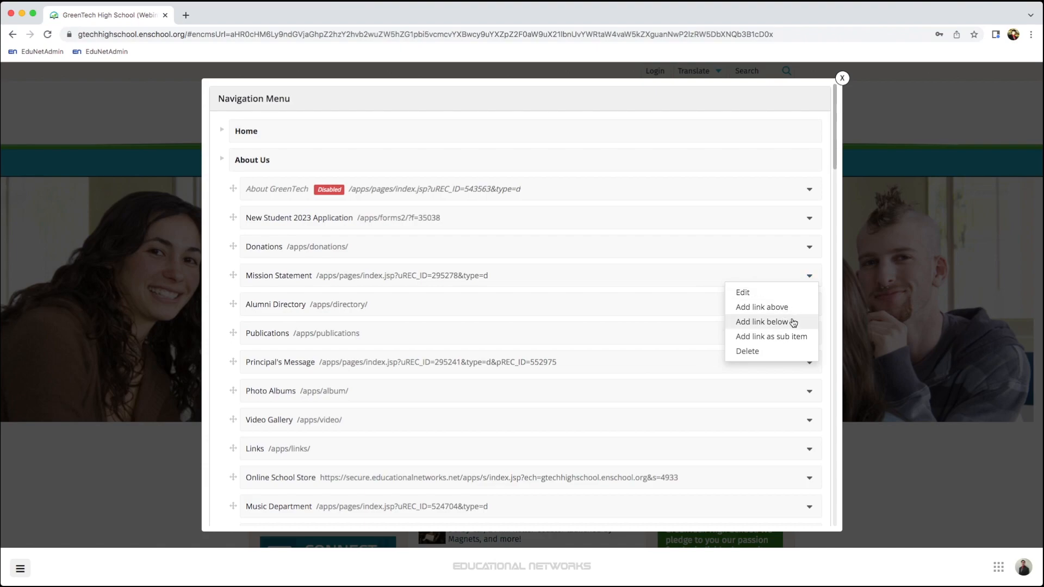
- Add a 'Class Expectations' link to the PDF below Mission Statement, opening in a new window, and save
left_click(767, 322)
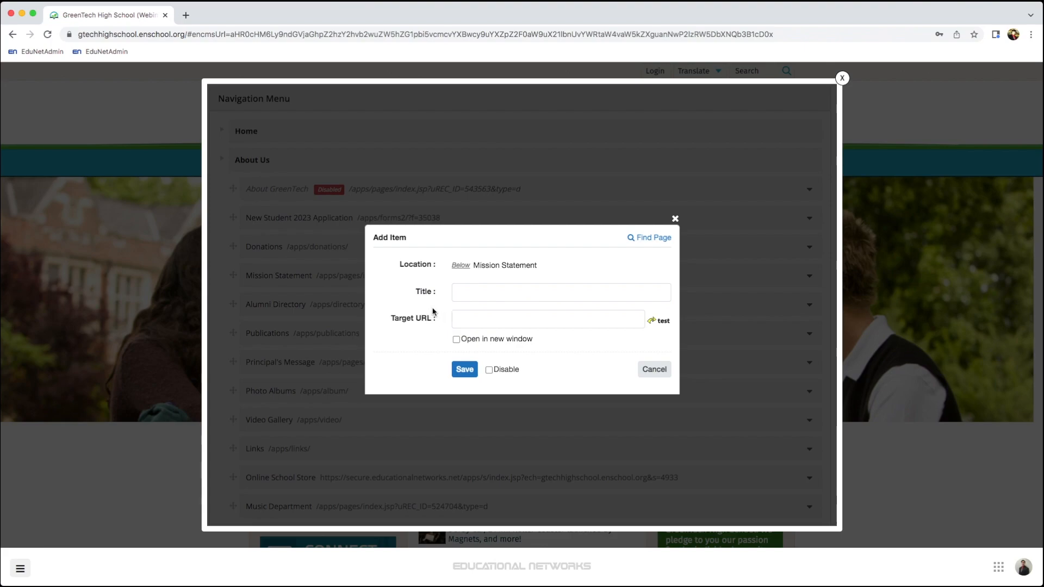
mouse_move(450, 306)
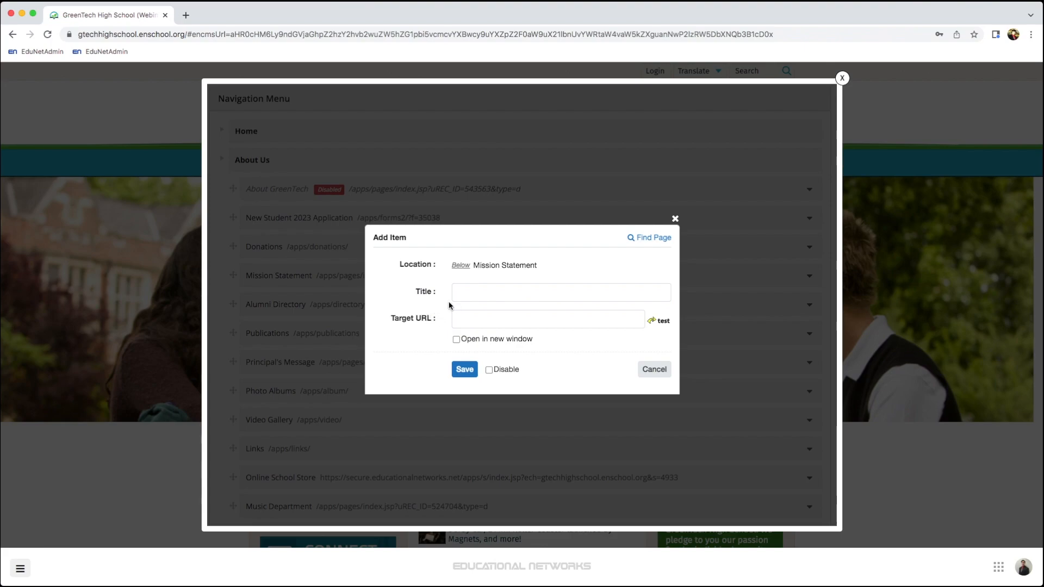
left_click(547, 319)
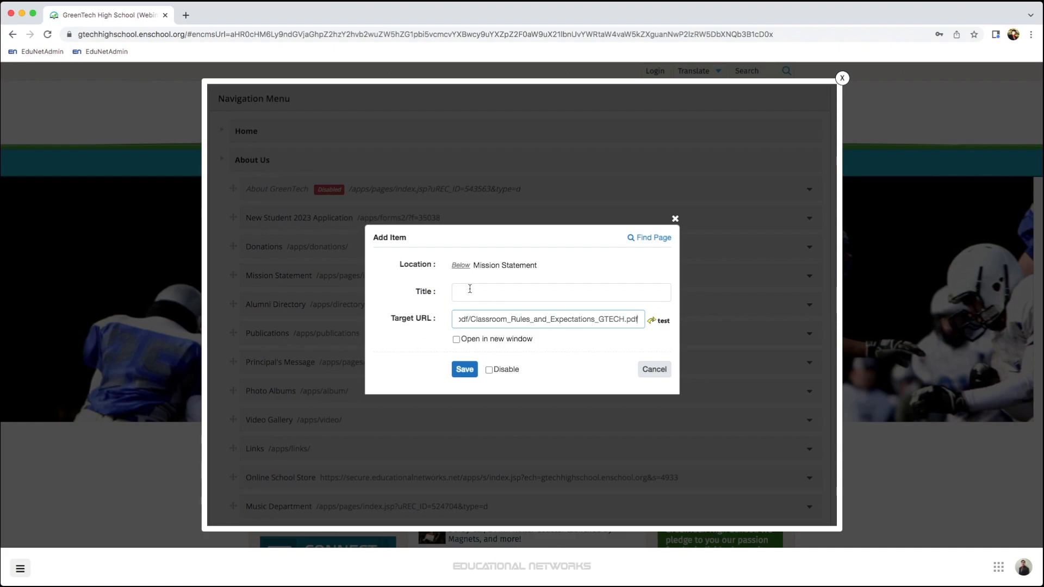
type("Class Ex")
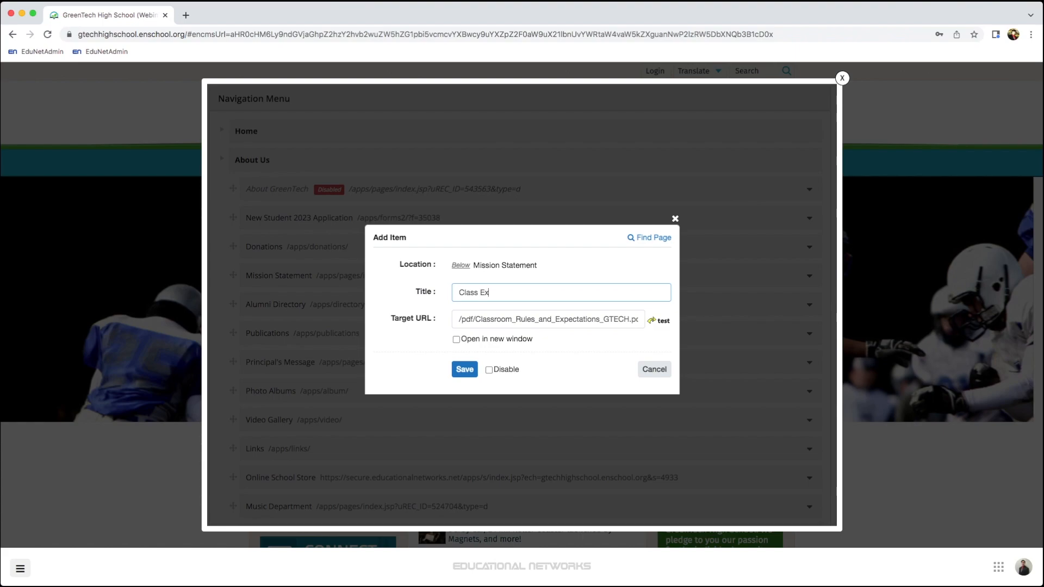
type("pectat")
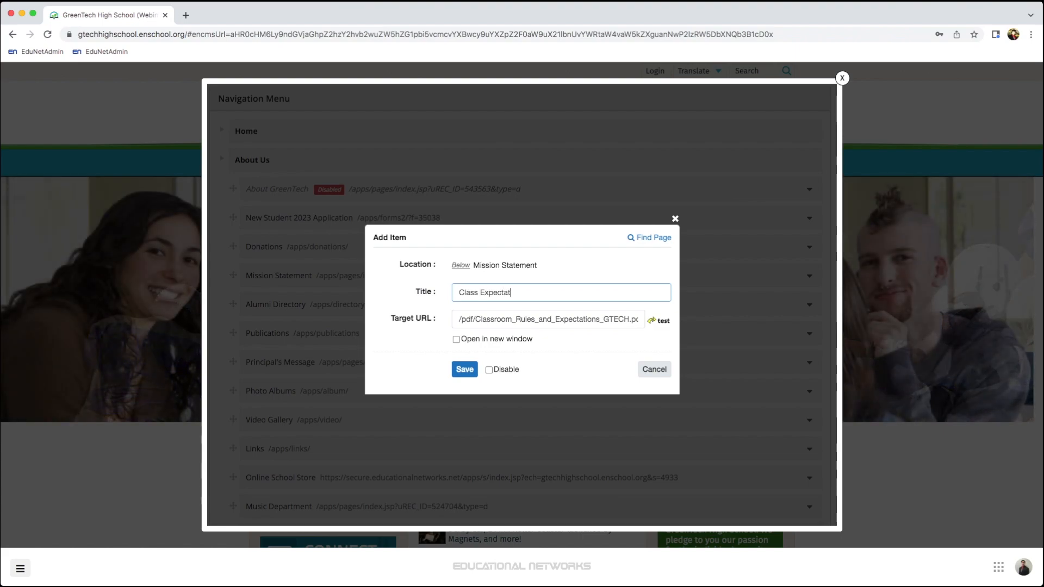
type("ions")
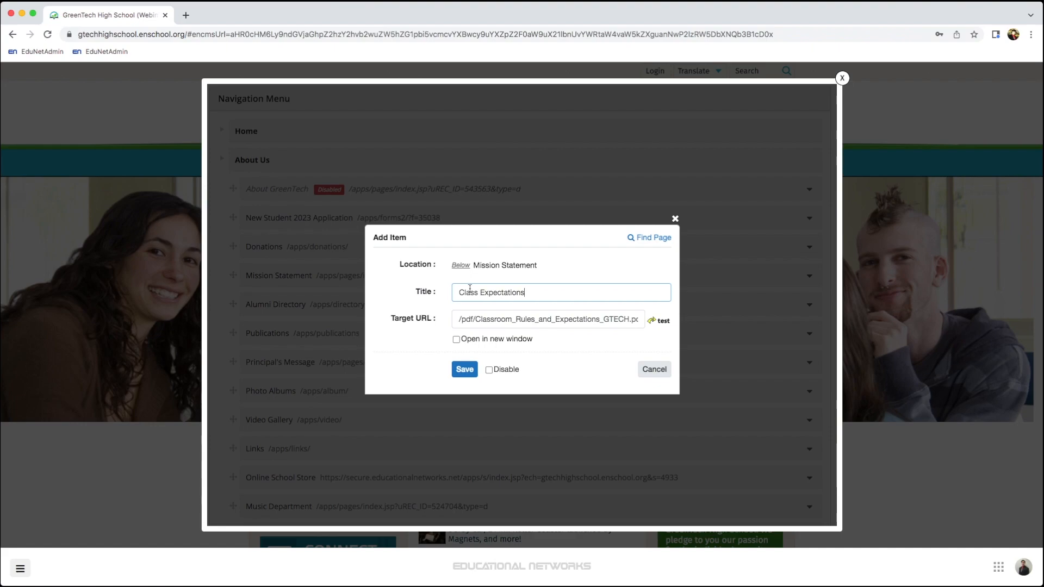
mouse_move(590, 370)
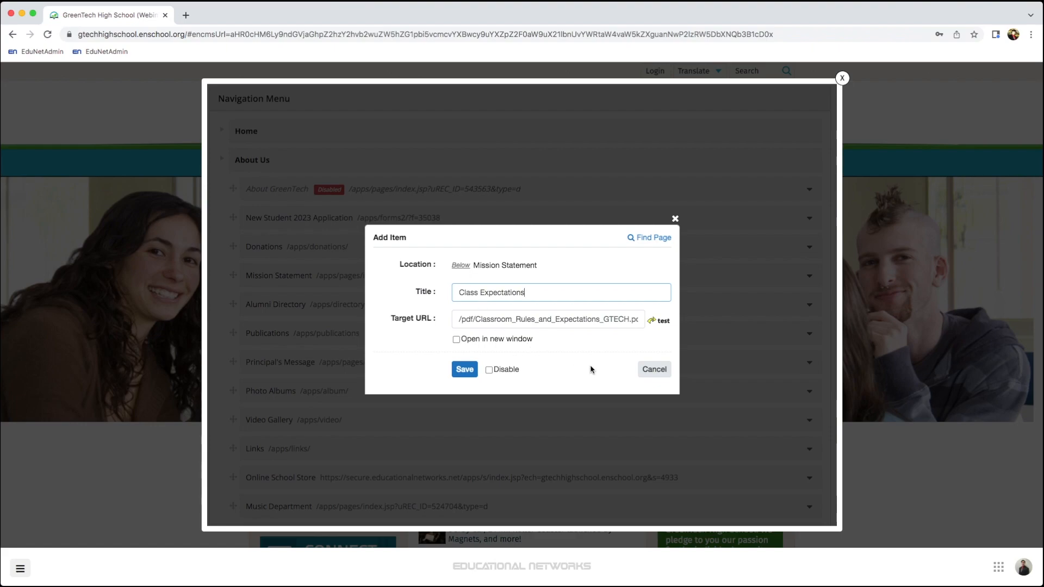
mouse_move(559, 344)
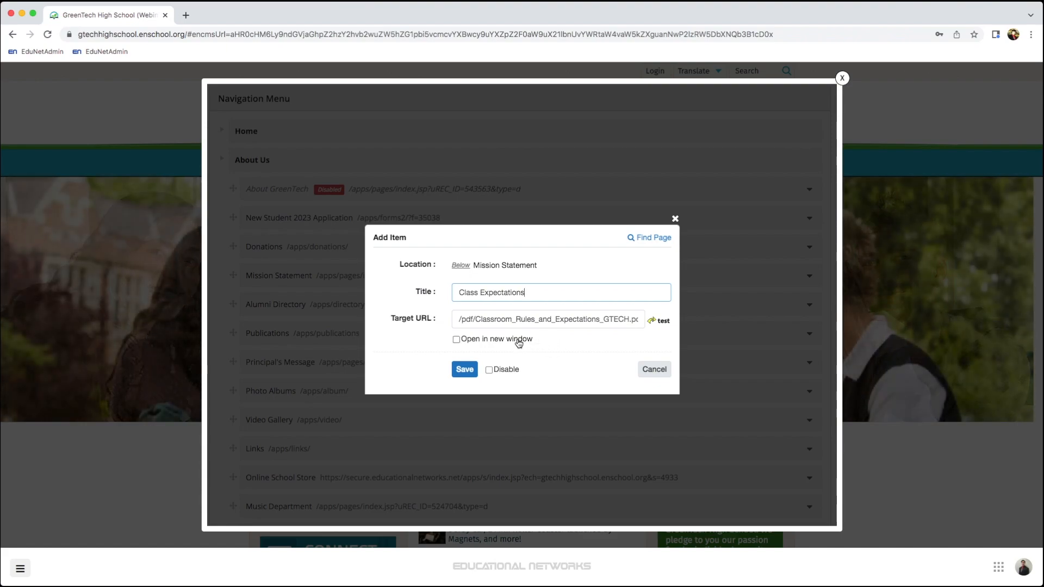
left_click(456, 339)
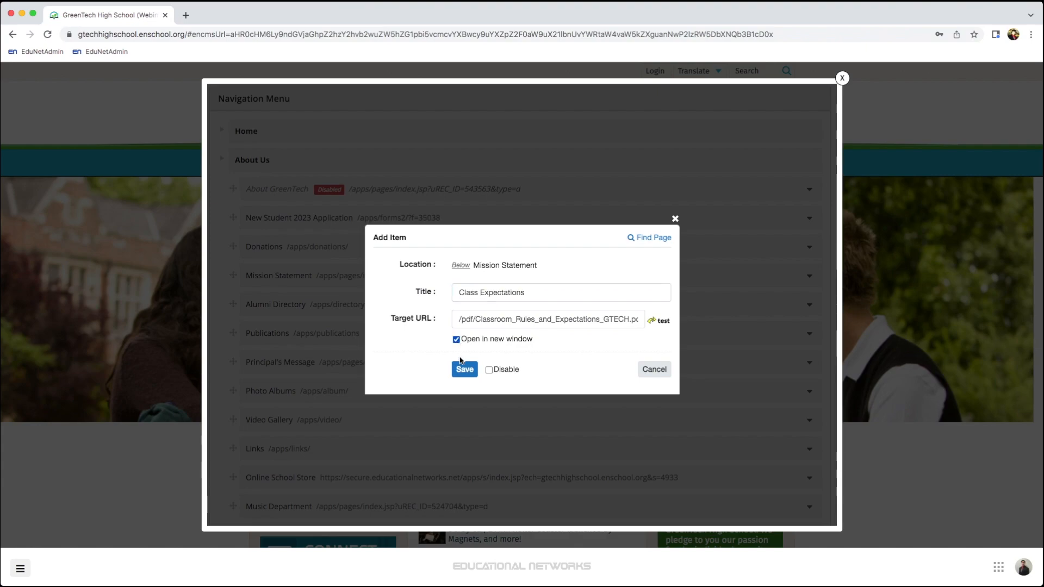
left_click(464, 370)
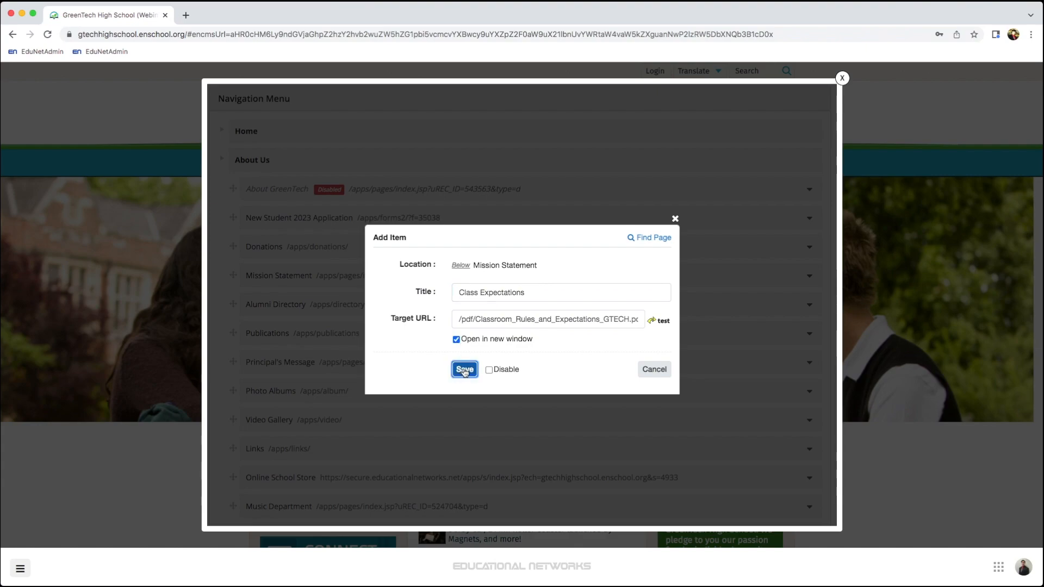
left_click(465, 369)
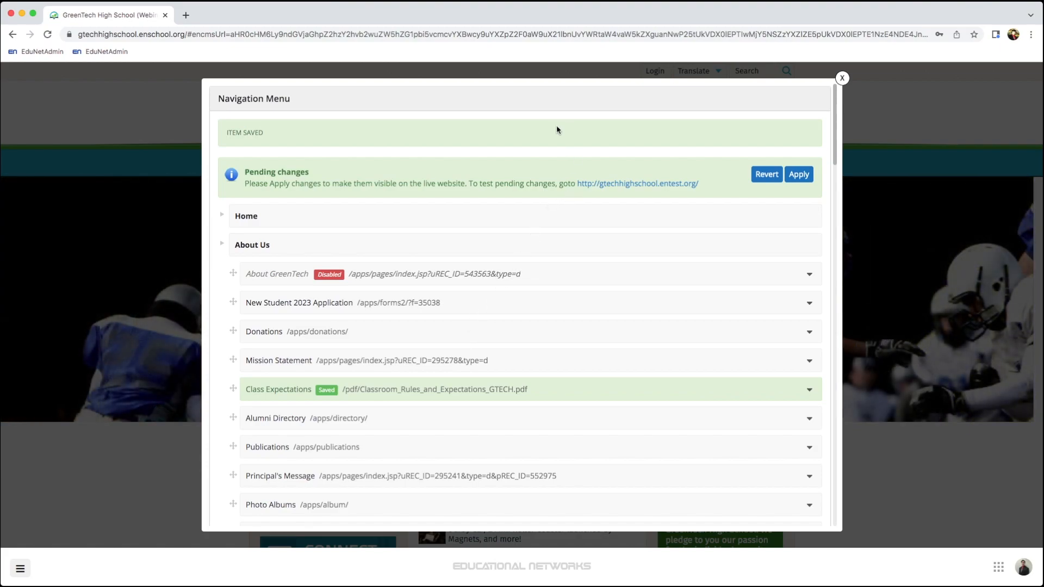
mouse_move(623, 188)
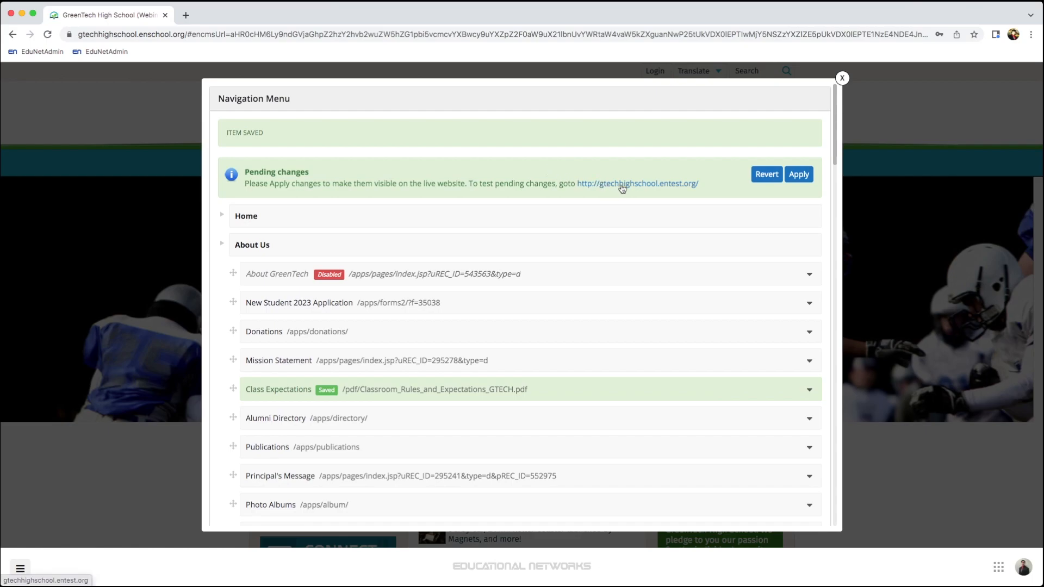
- Check that the test site's About Us menu lists Class Expectations below Mission Statement
left_click(637, 183)
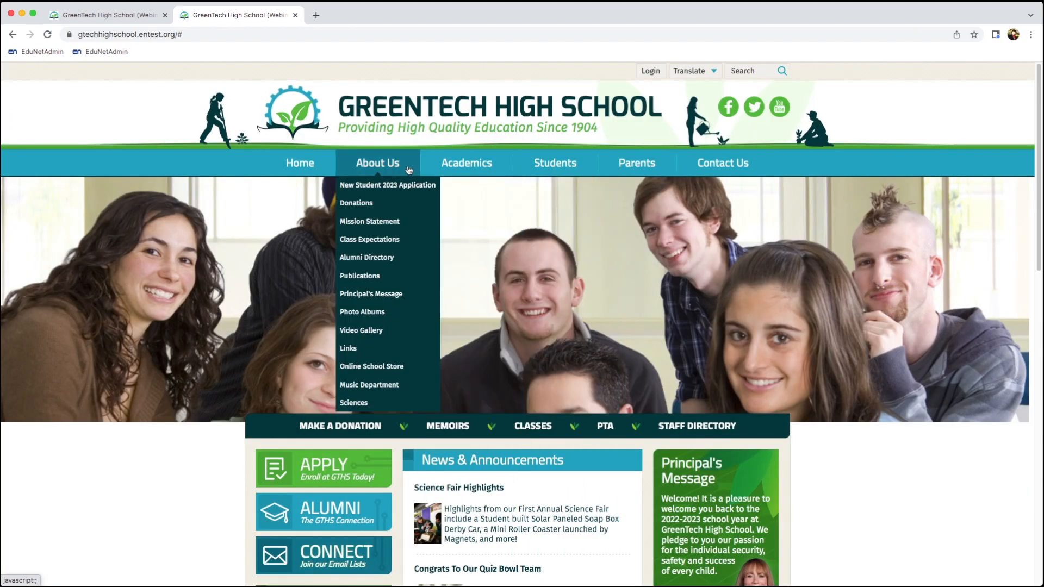
mouse_move(370, 220)
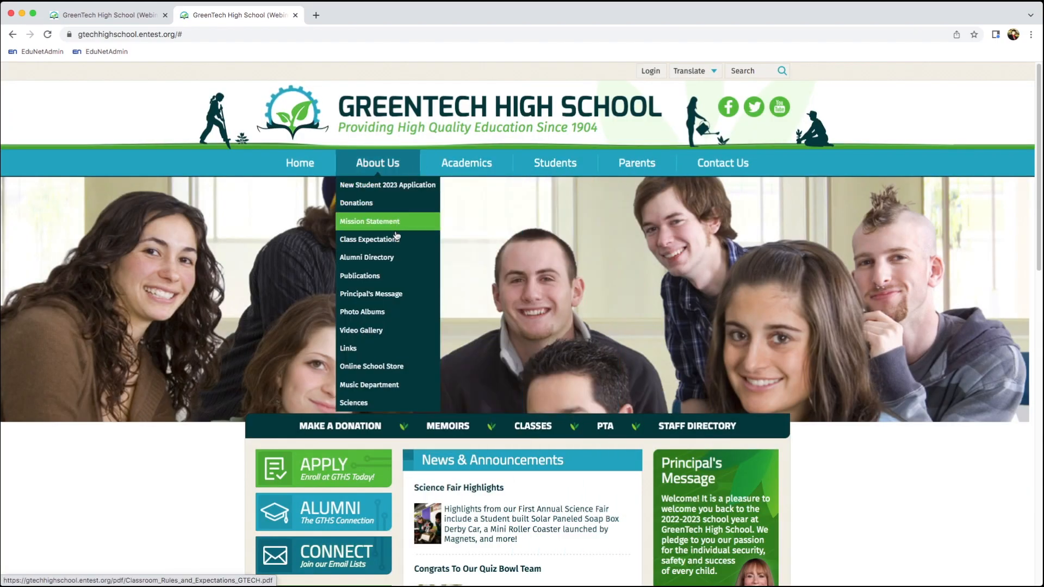
left_click(370, 240)
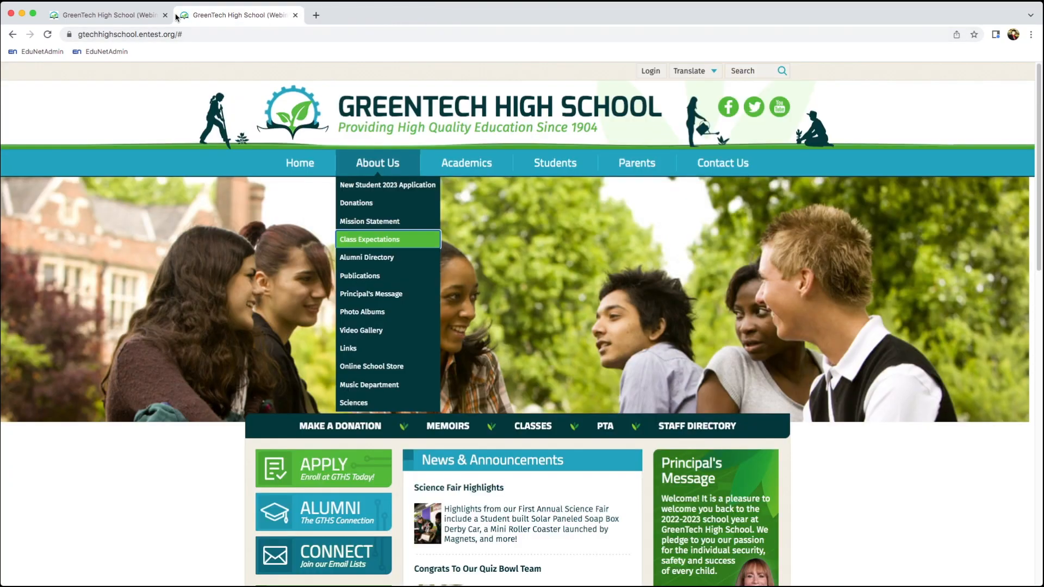
mouse_move(107, 14)
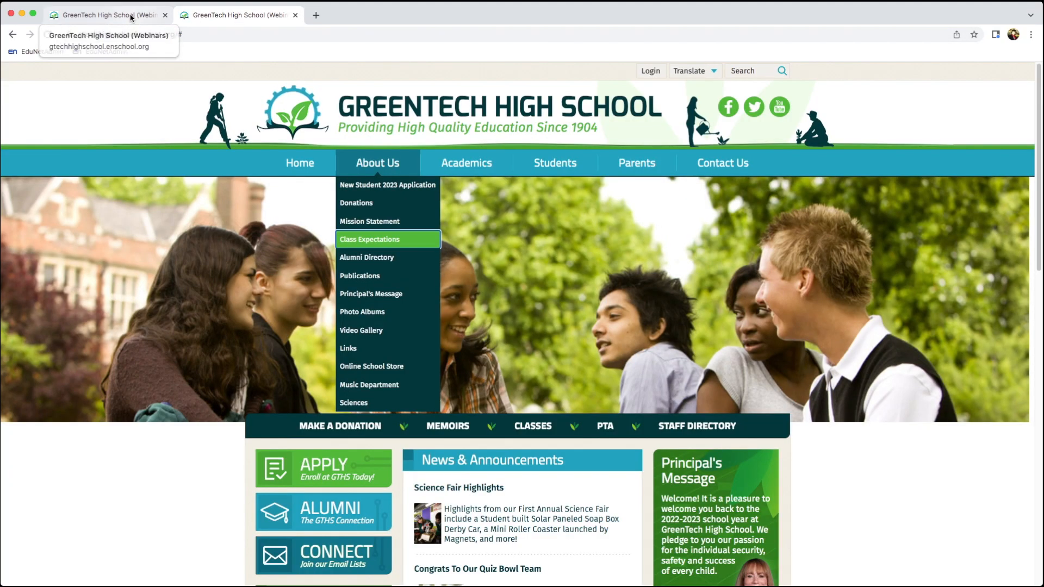
- Apply the menu change to the live site, confirm, and close the Navigation Menu editor
left_click(368, 239)
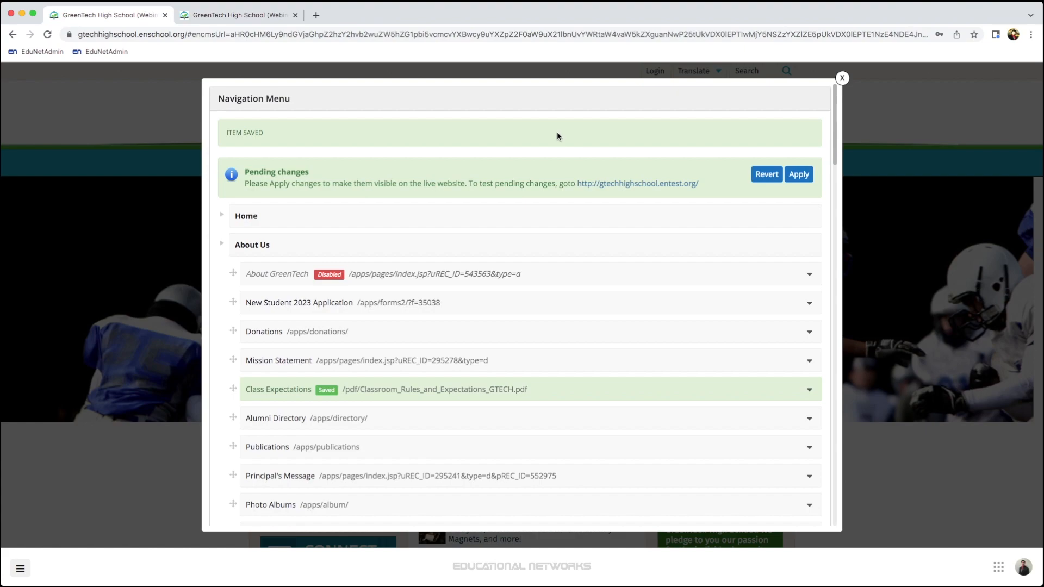
mouse_move(695, 147)
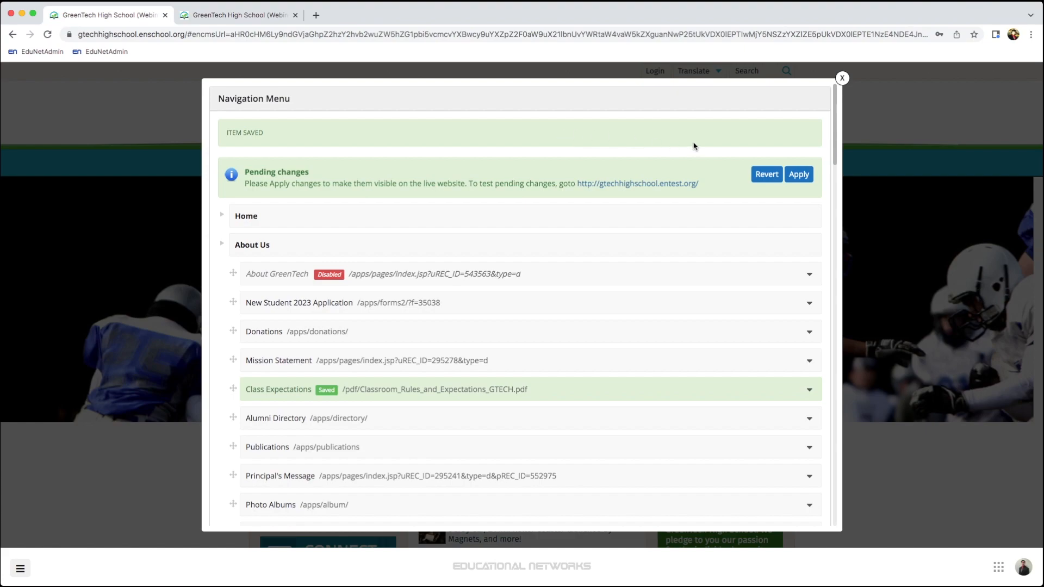
left_click(798, 174)
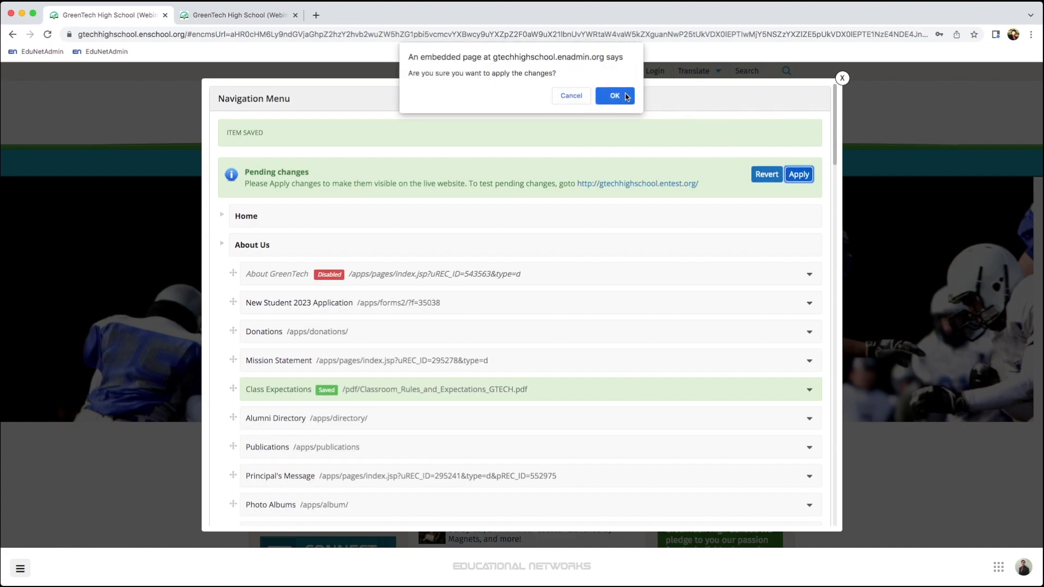
left_click(614, 96)
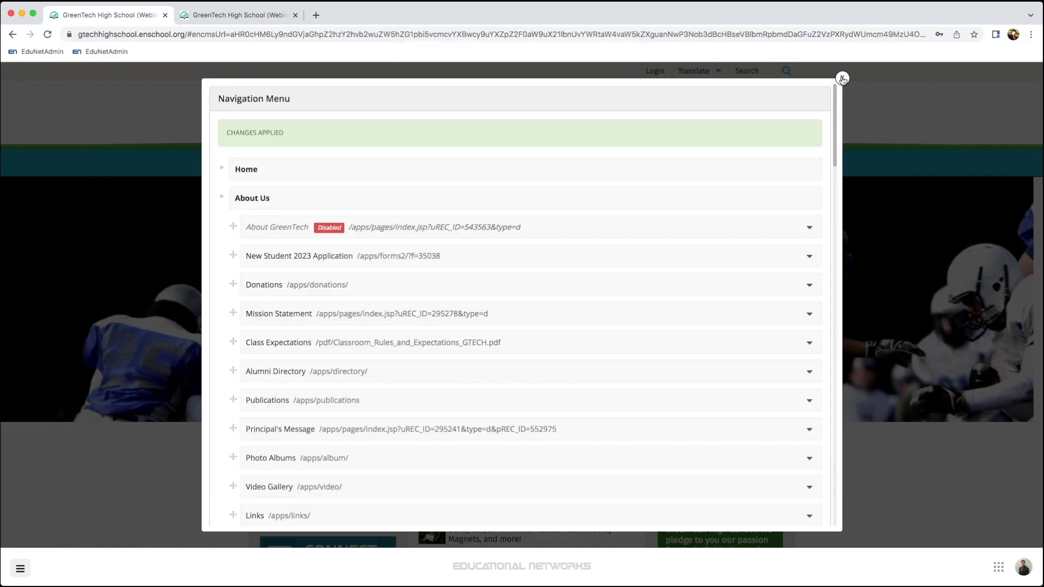
left_click(842, 78)
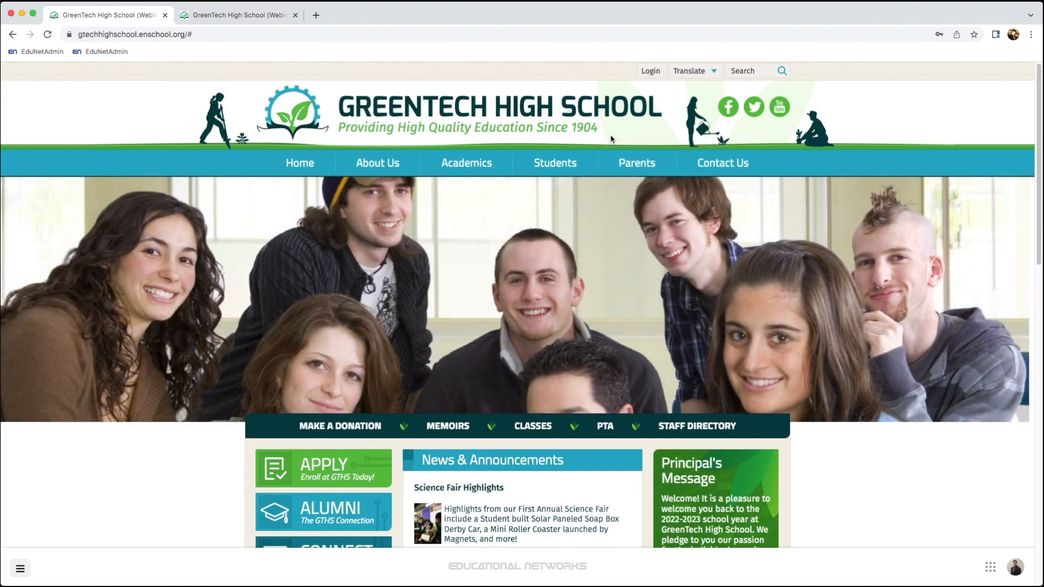
- Follow Class Expectations under About Us on the live site to the classroom rules PDF
left_click(377, 162)
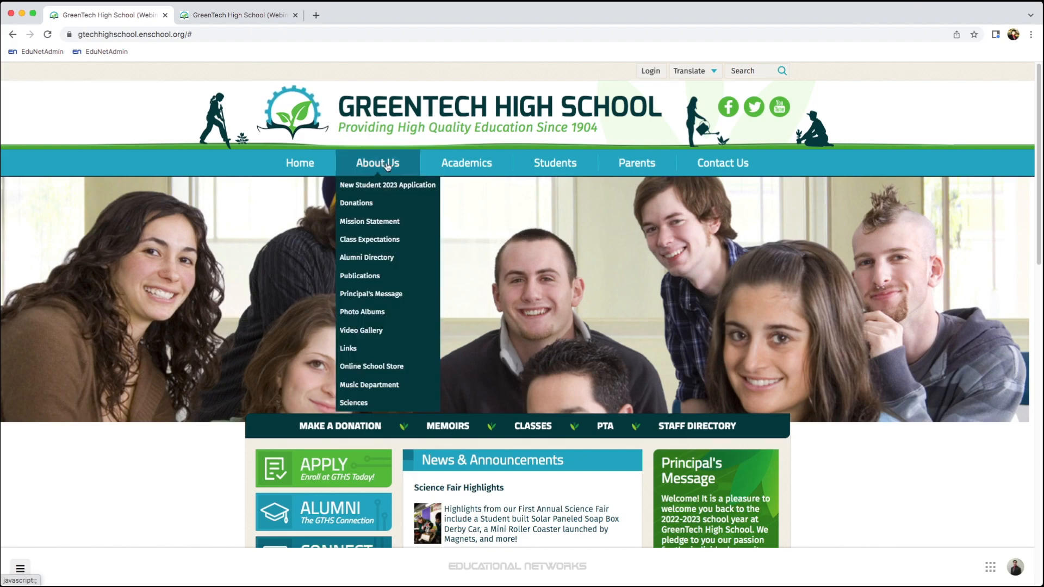
left_click(368, 239)
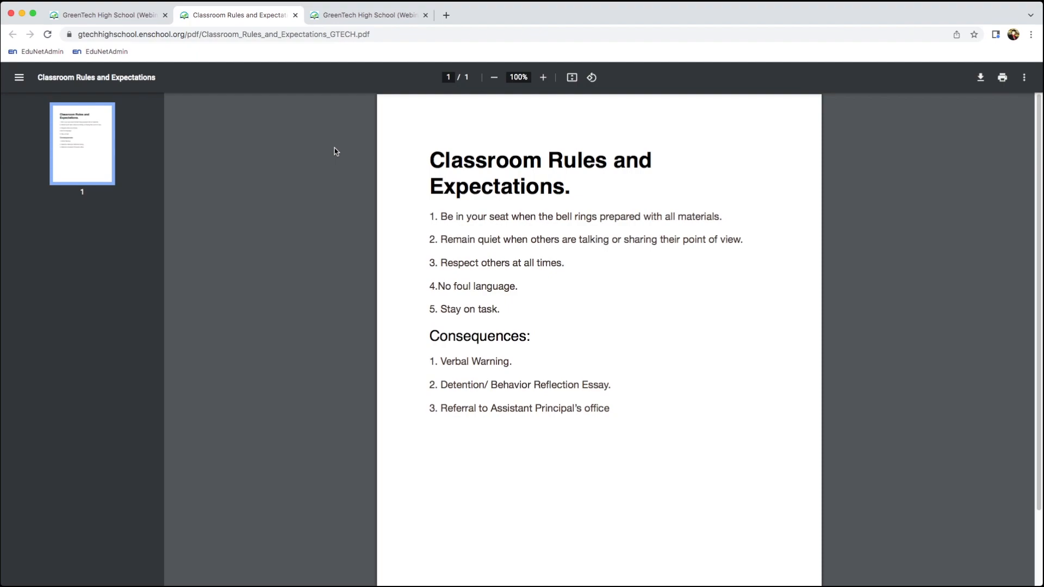